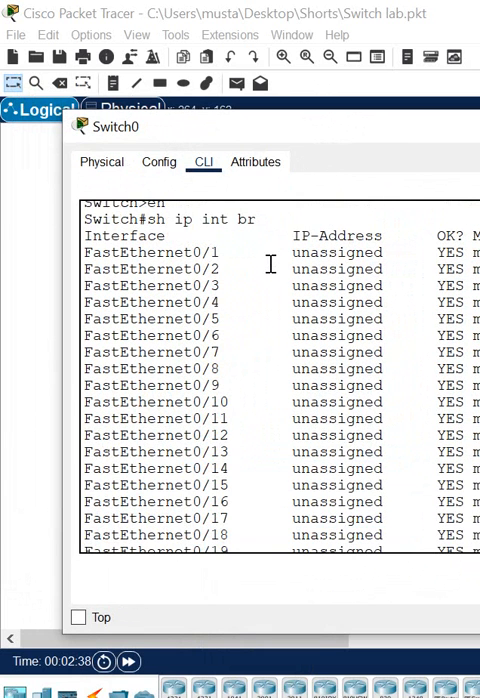
scroll(down, 3)
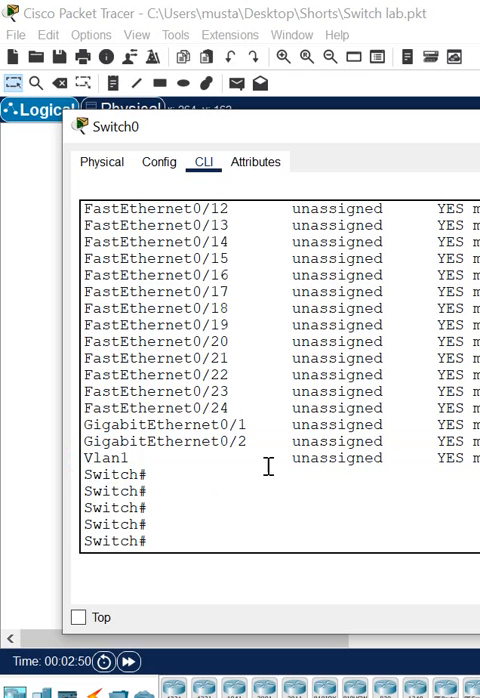
text(config t)
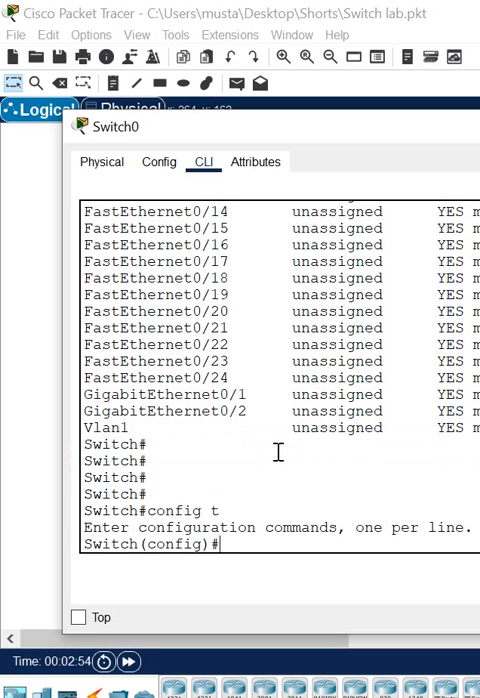
text(int)
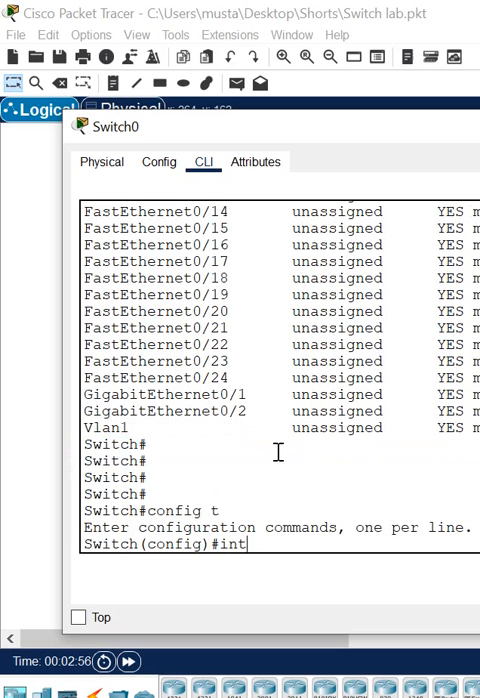
text(vlan 1)
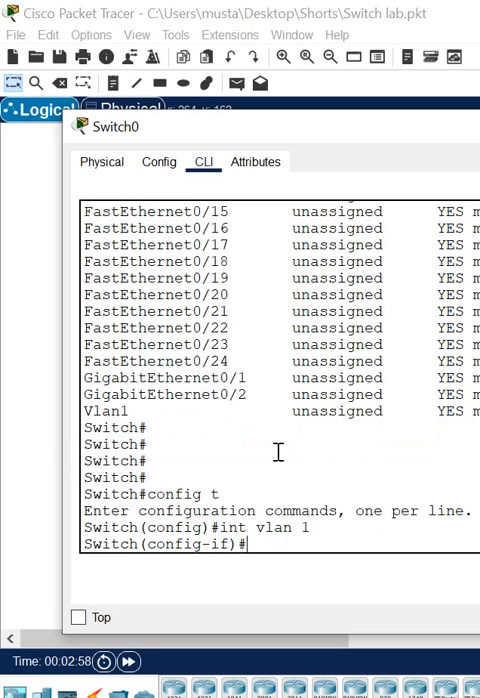
text(ip)
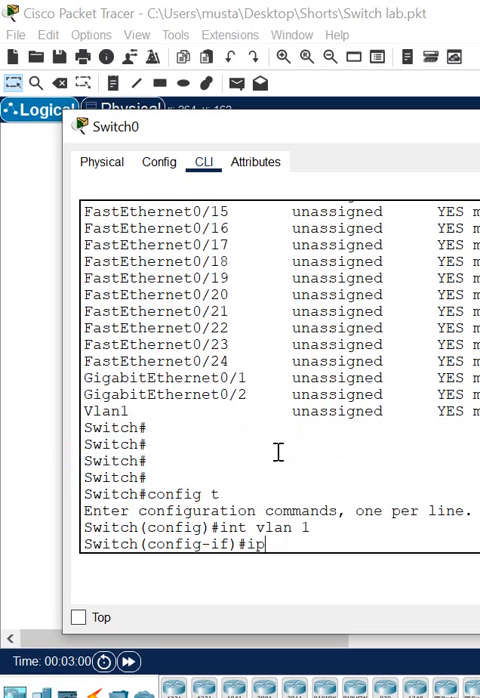
text(add 192.168.1.1)
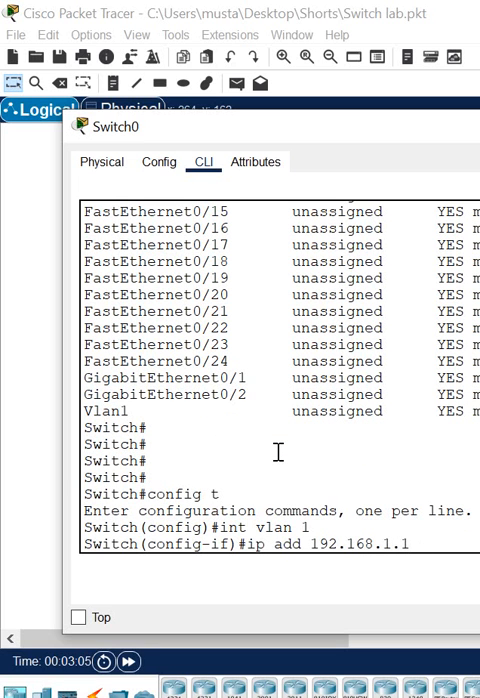
text(255.255.255.0)
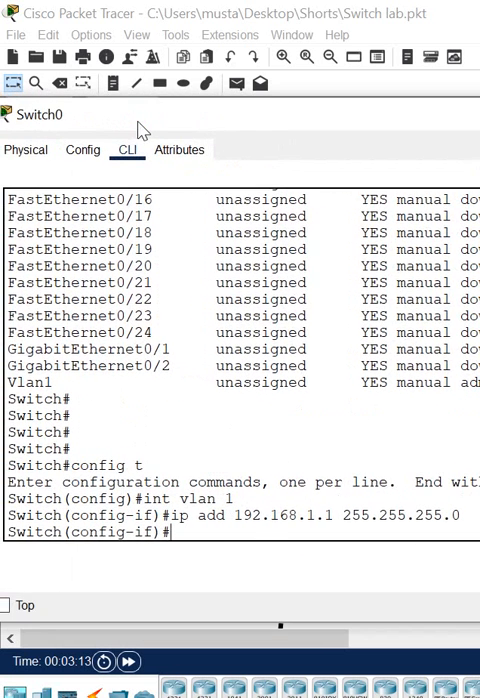
text(no sh)
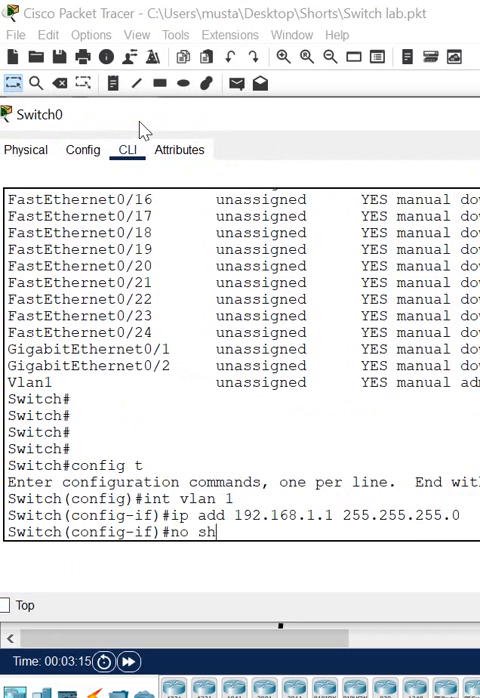